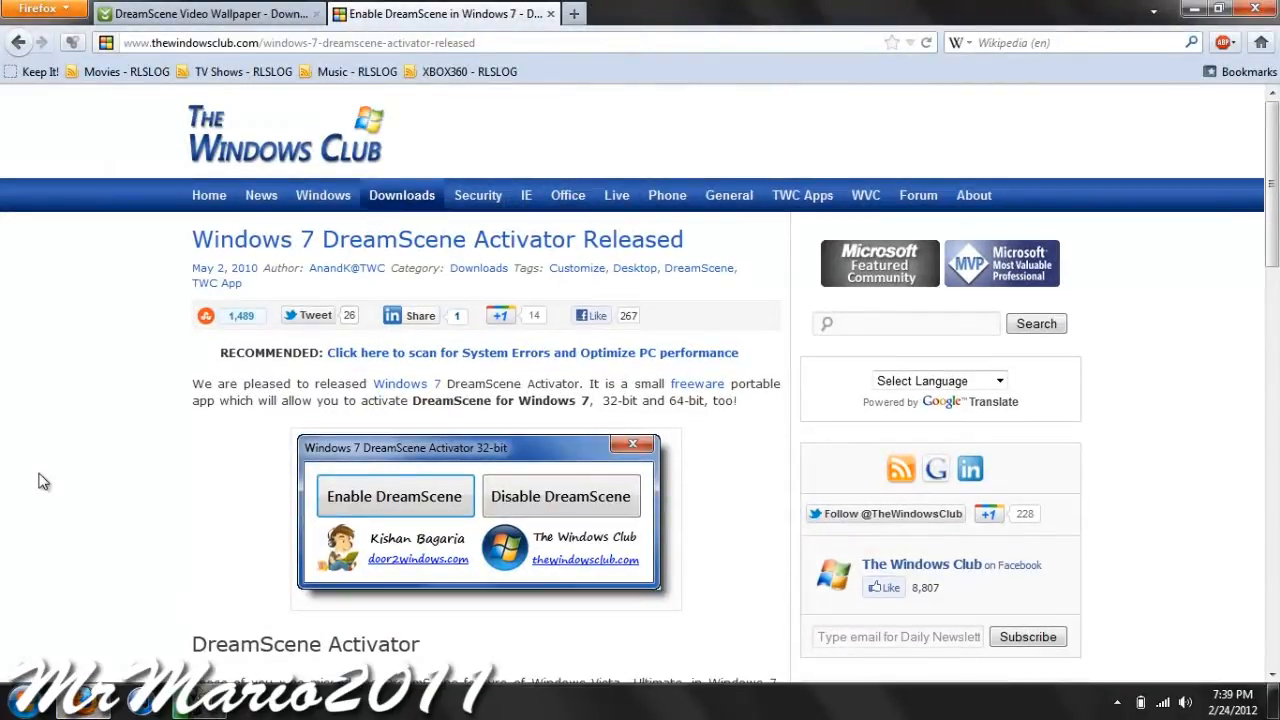
mouse_move(290, 401)
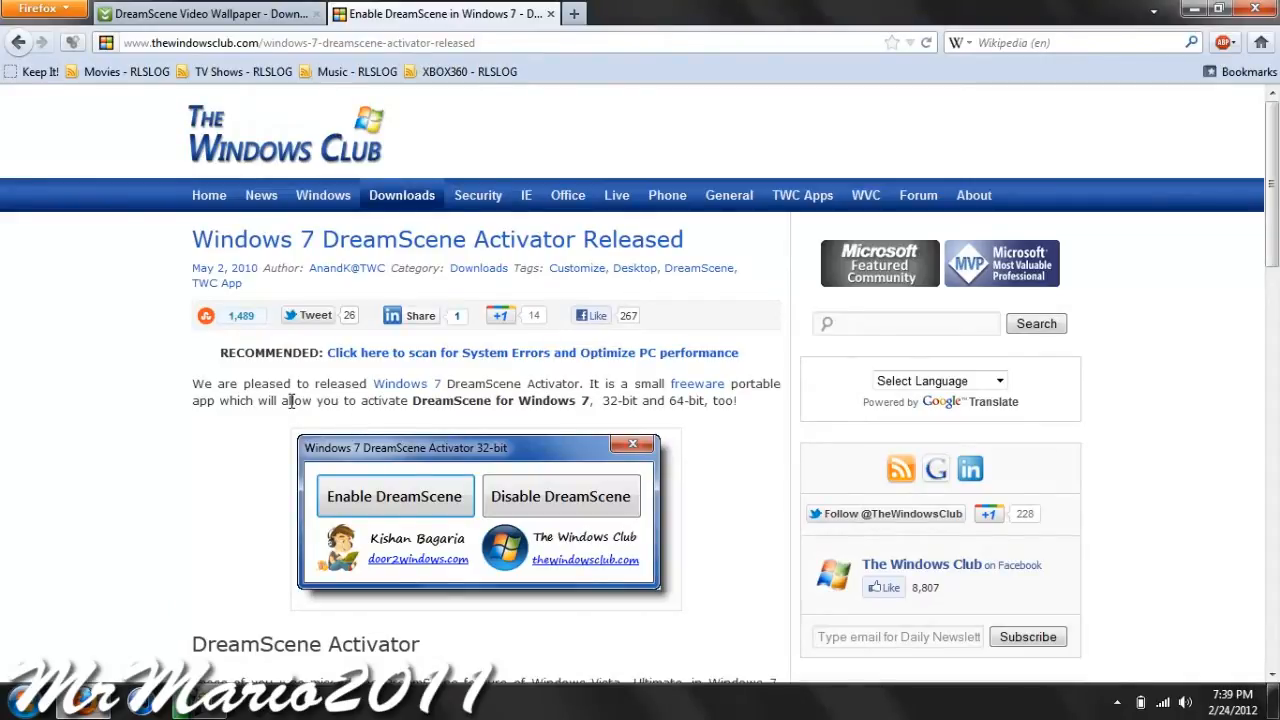
Scroll The Windows Club DreamScene Activator article and download the activator file.
scroll("down", 3)
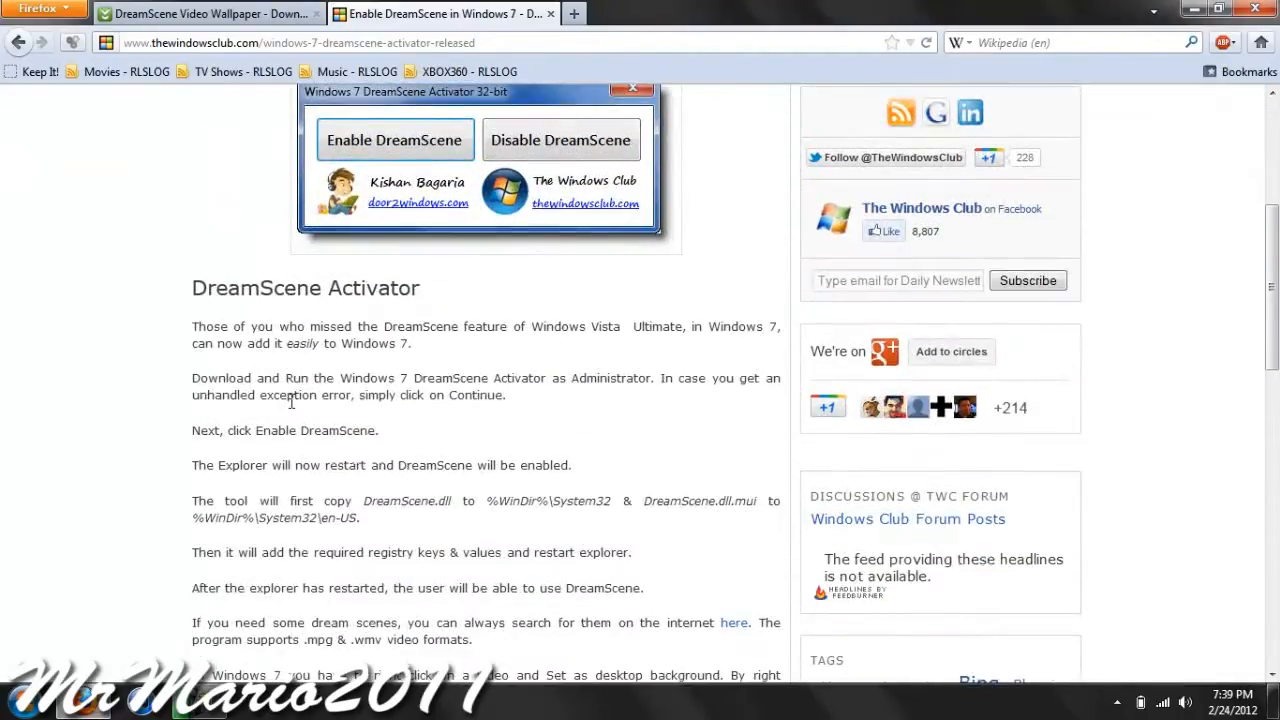
scroll("down", 3)
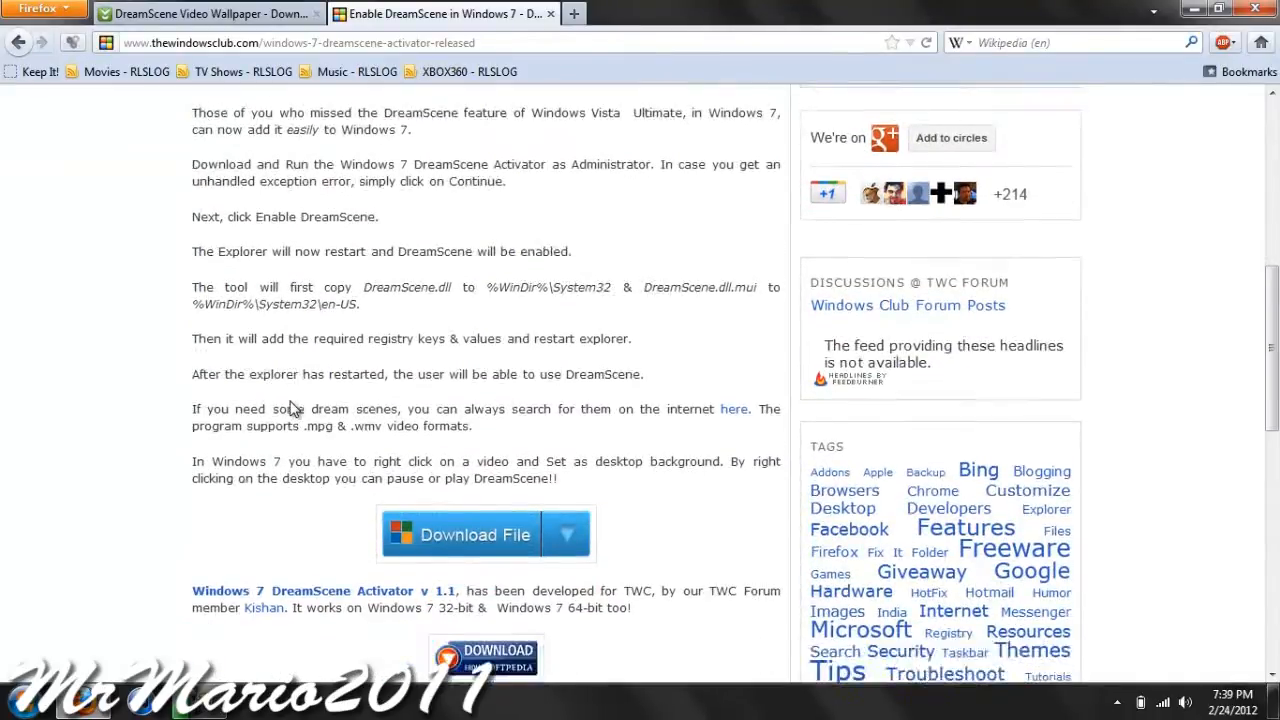
scroll("down", 3)
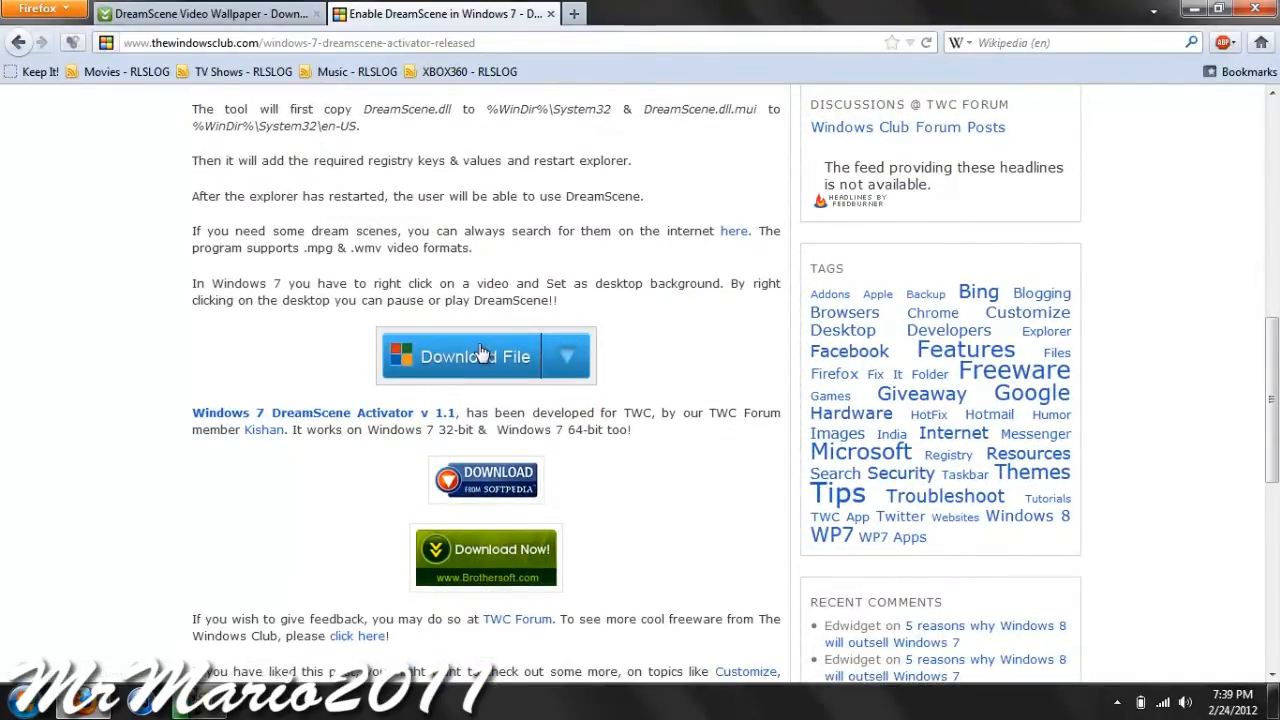
left_click(475, 356)
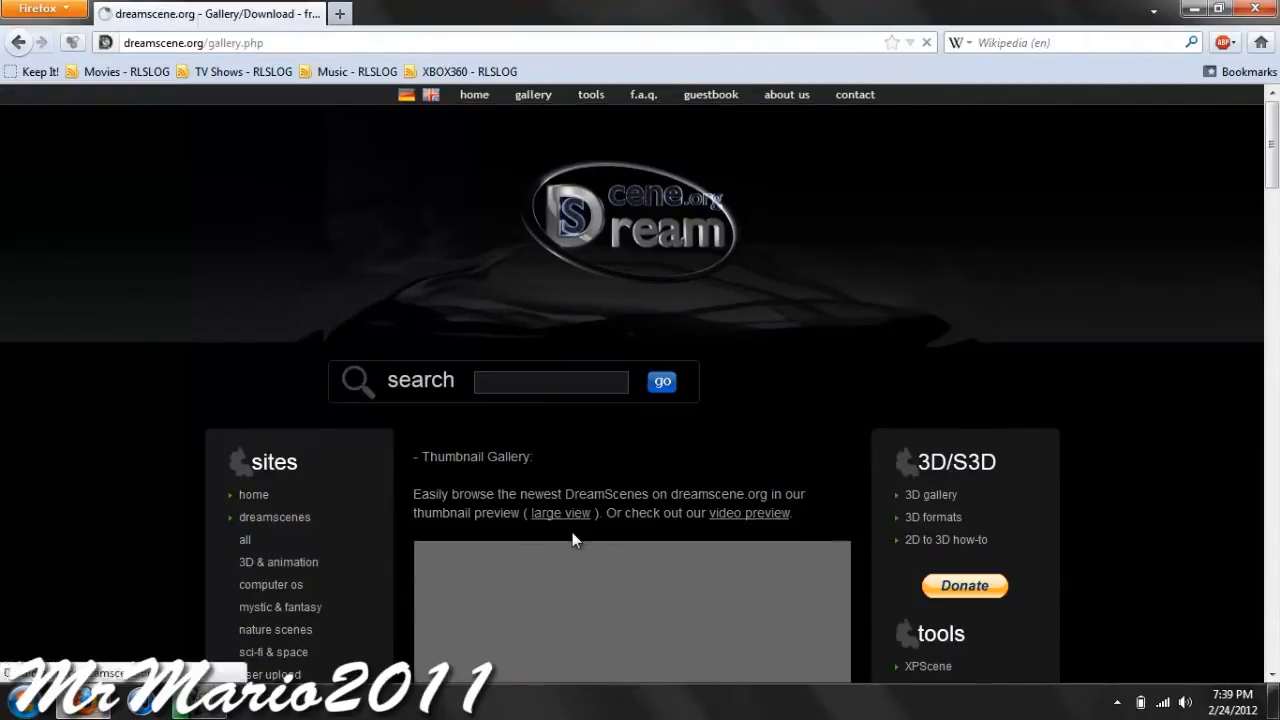
Browse the video loops in the dreamscene.org 3D & Animation gallery.
left_click(278, 561)
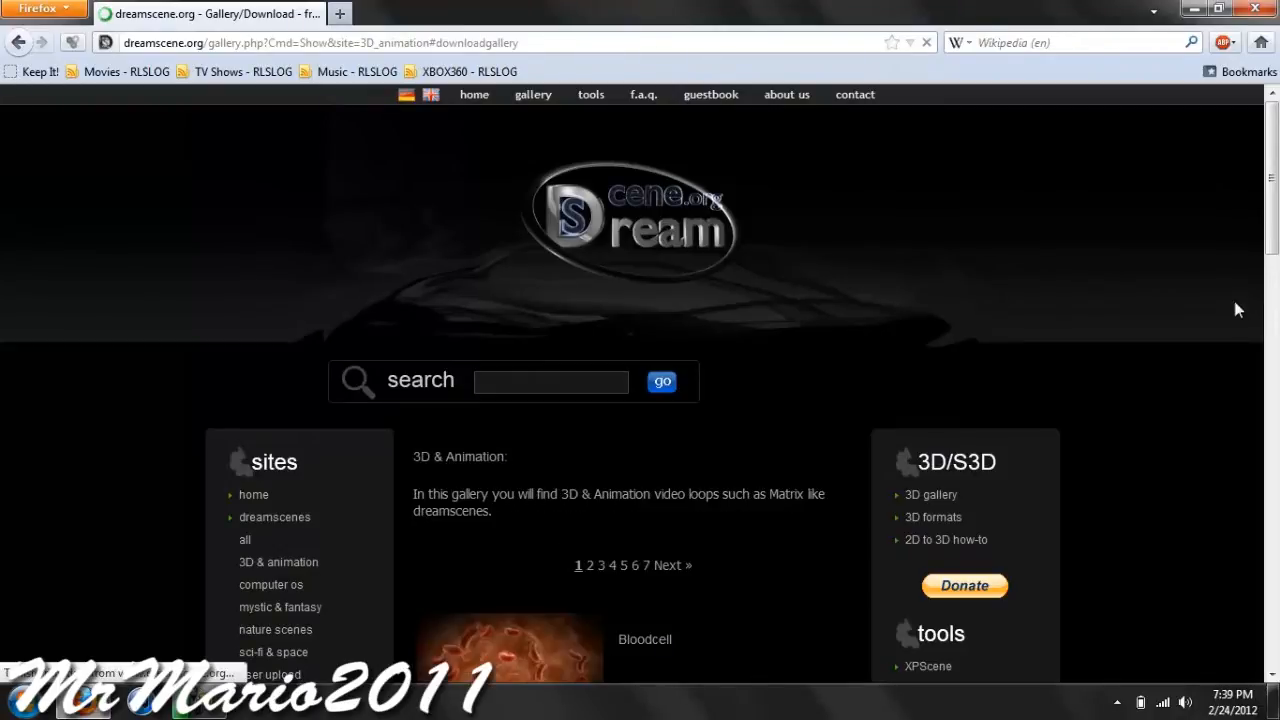
scroll("down", 3)
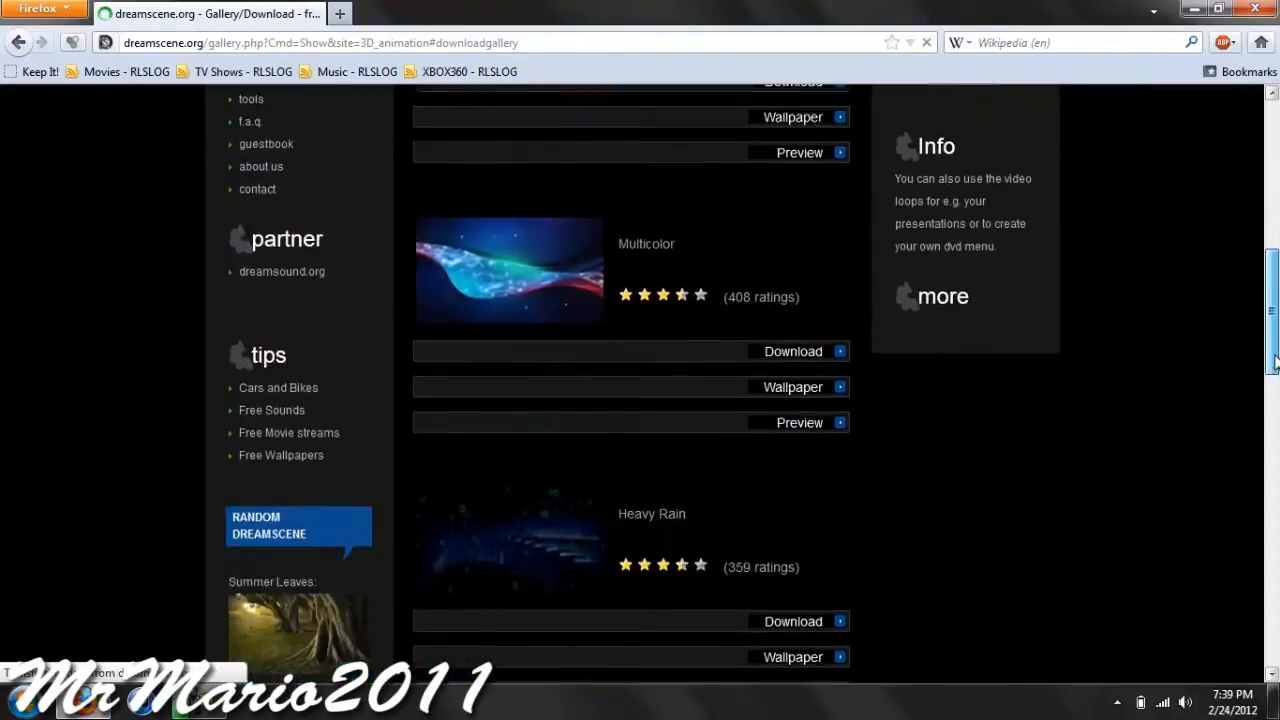
scroll("down", 3)
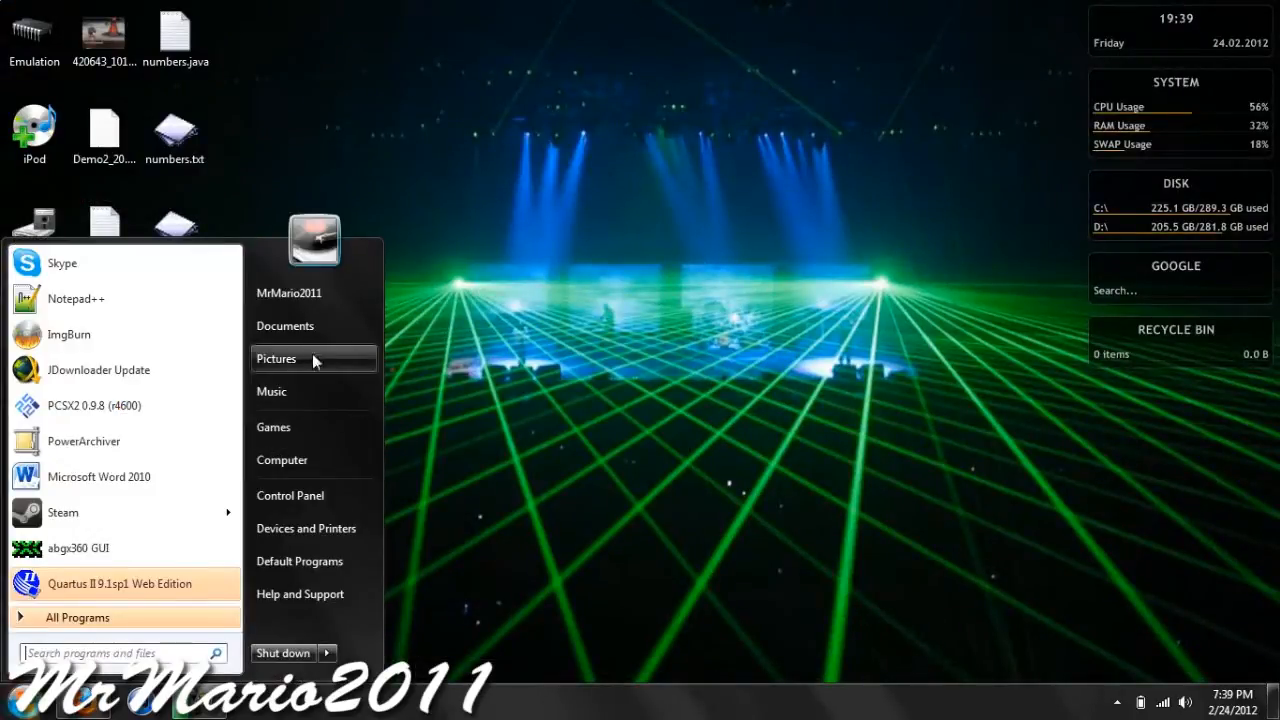
Open Documents > Dreamscene and launch Windows 7 DreamScene Activator 1.1.exe.
left_click(285, 325)
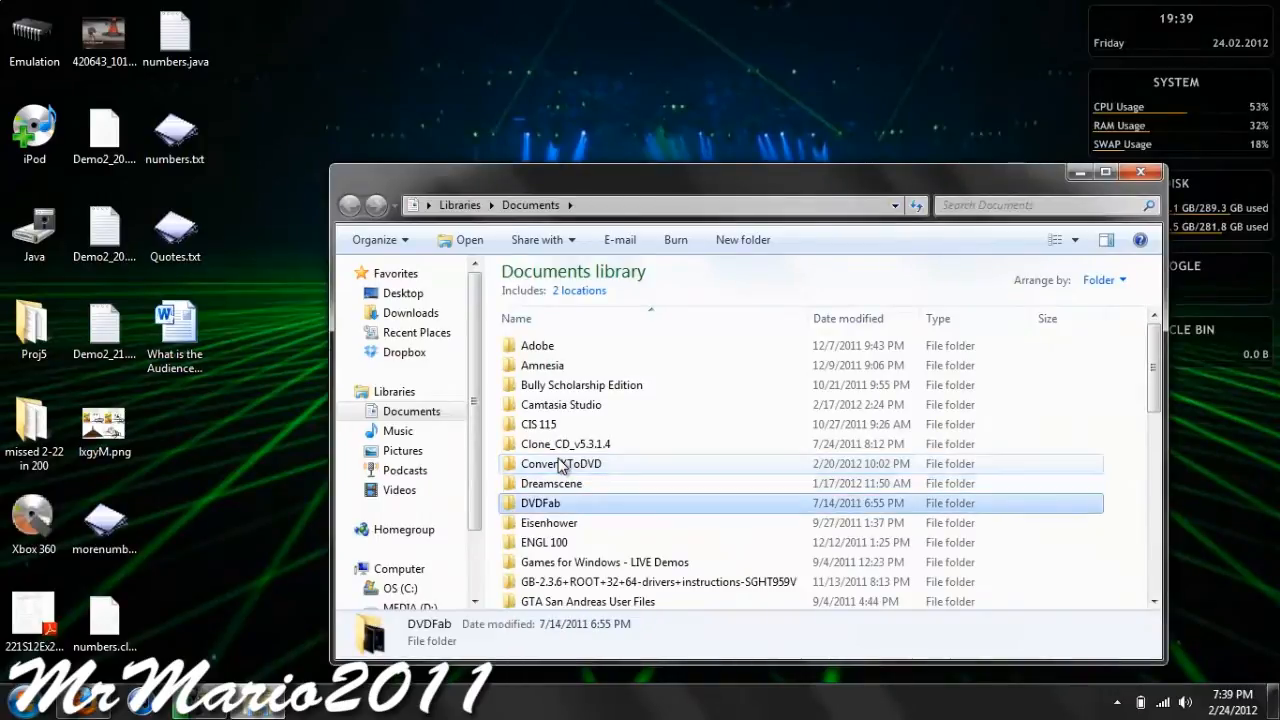
double_click(551, 483)
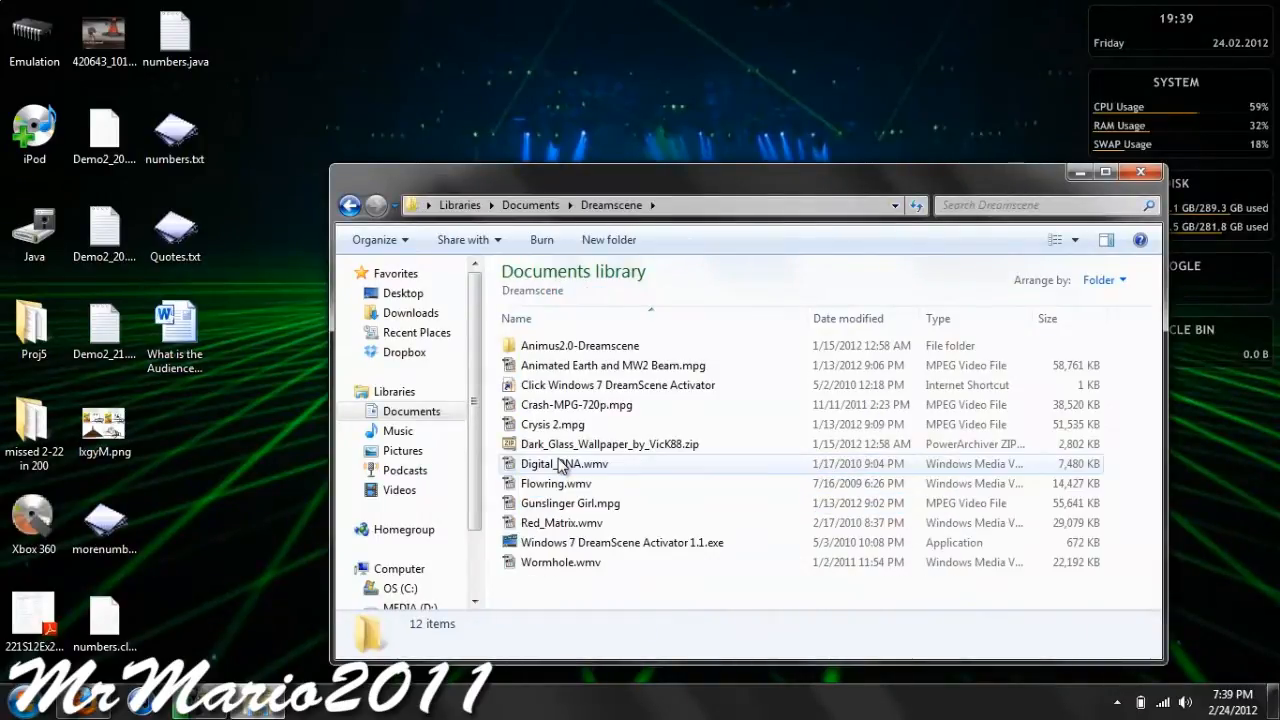
left_click(622, 542)
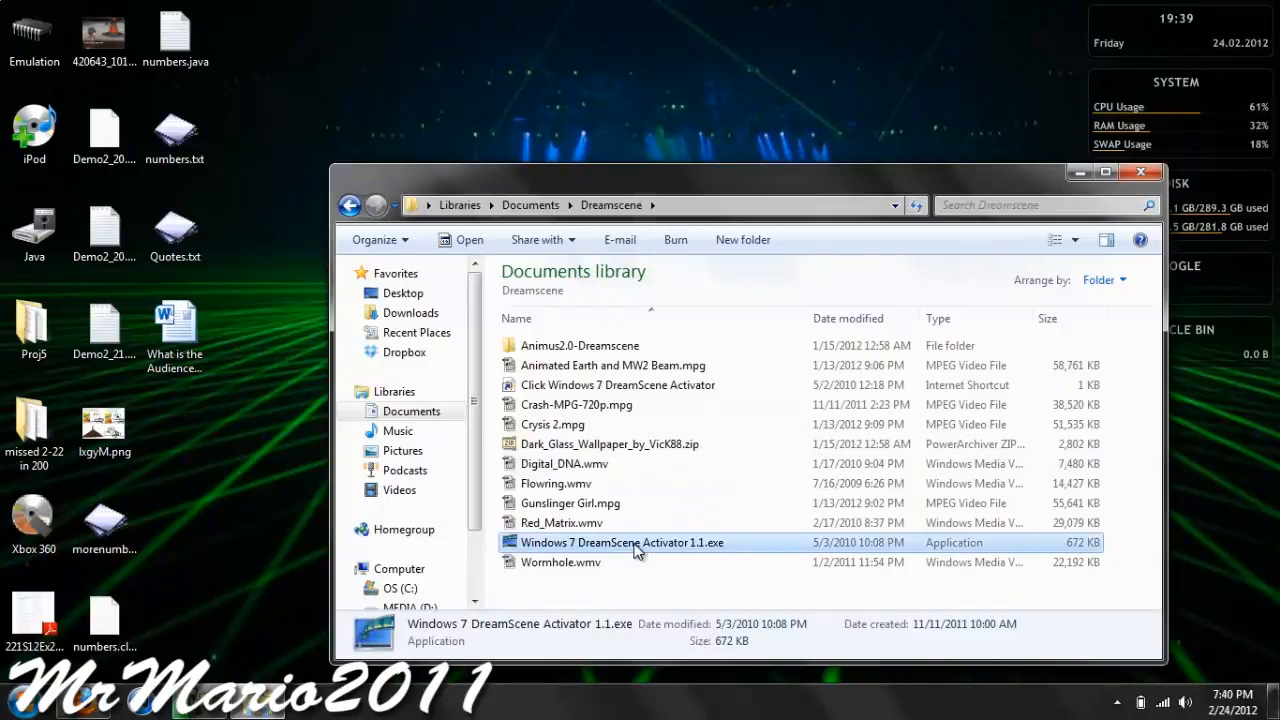
mouse_move(940, 143)
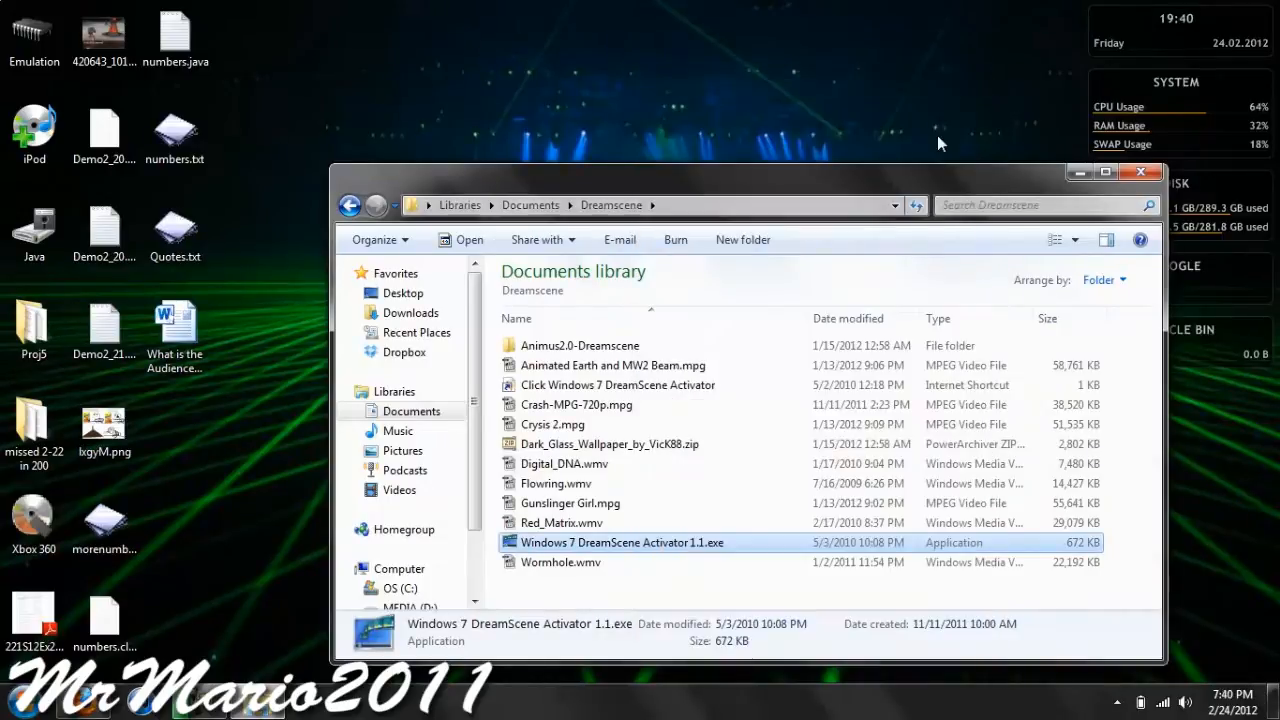
double_click(621, 542)
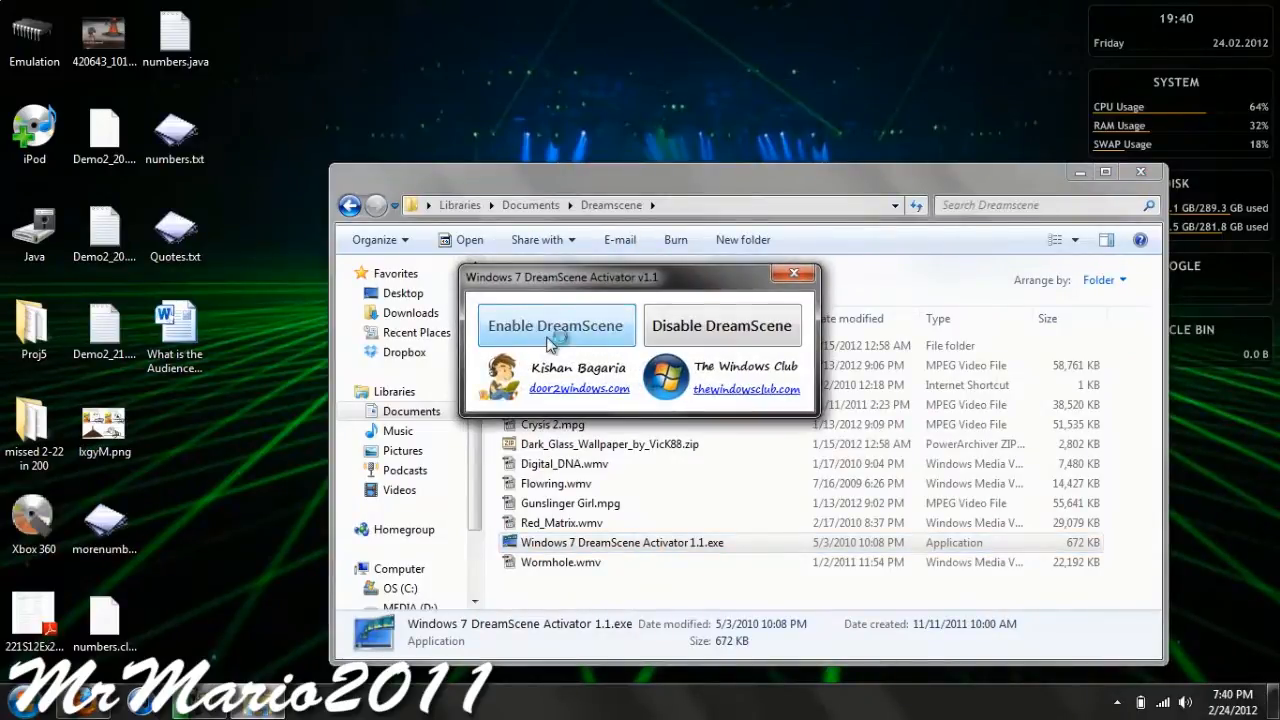
Enable DreamScene in Windows 7 DreamScene Activator v1.1.
left_click(555, 325)
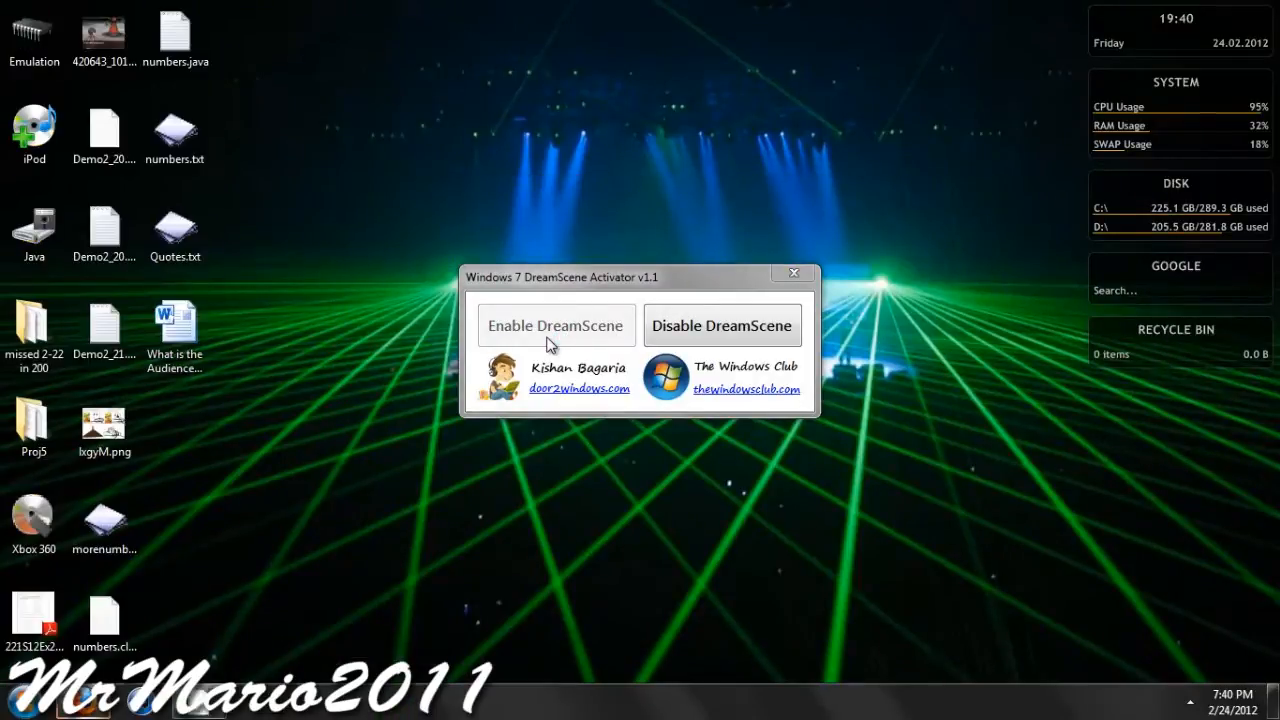
mouse_move(793, 273)
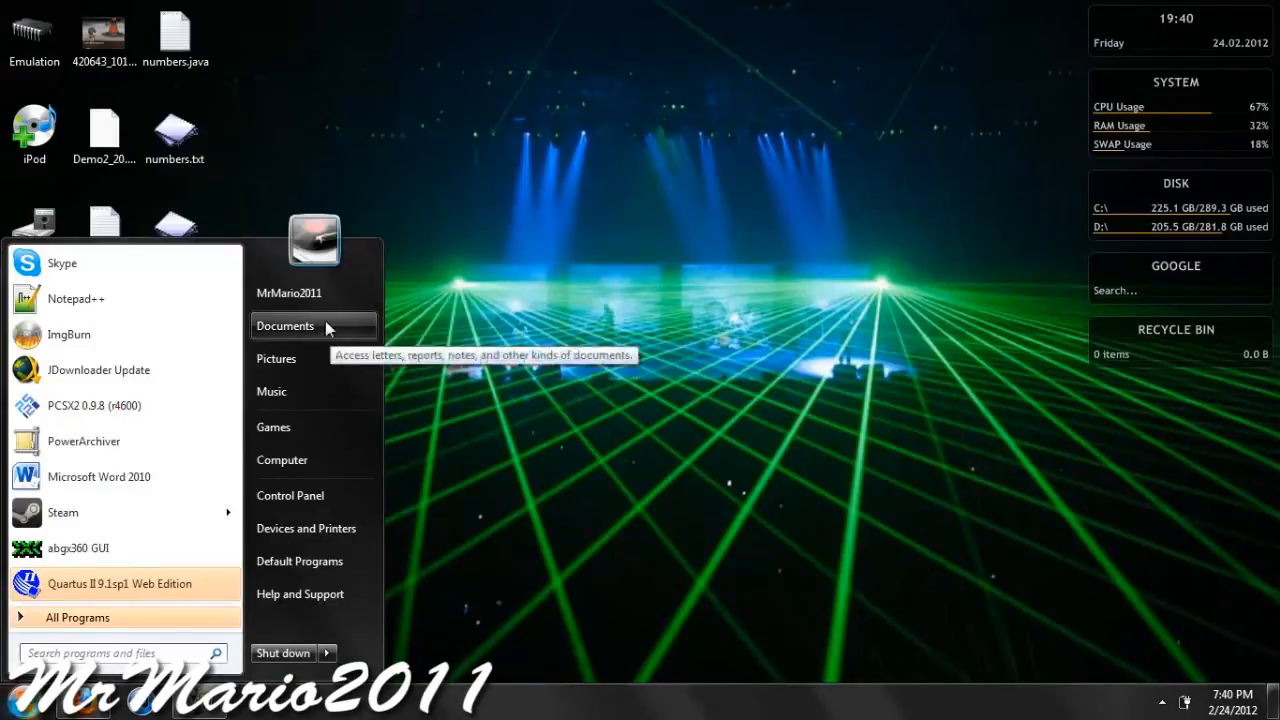
Reopen Documents > Dreamscene and set Gunslinger Girl.mpg as the desktop background.
left_click(285, 326)
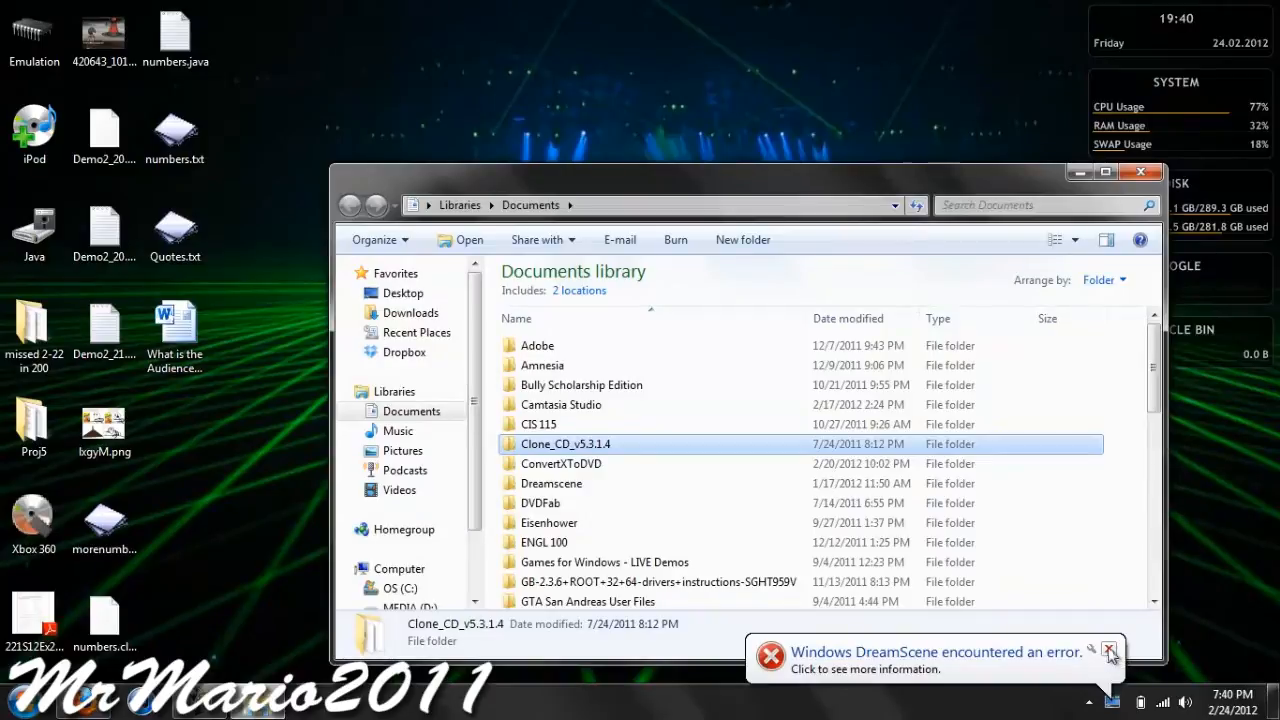
left_click(1108, 651)
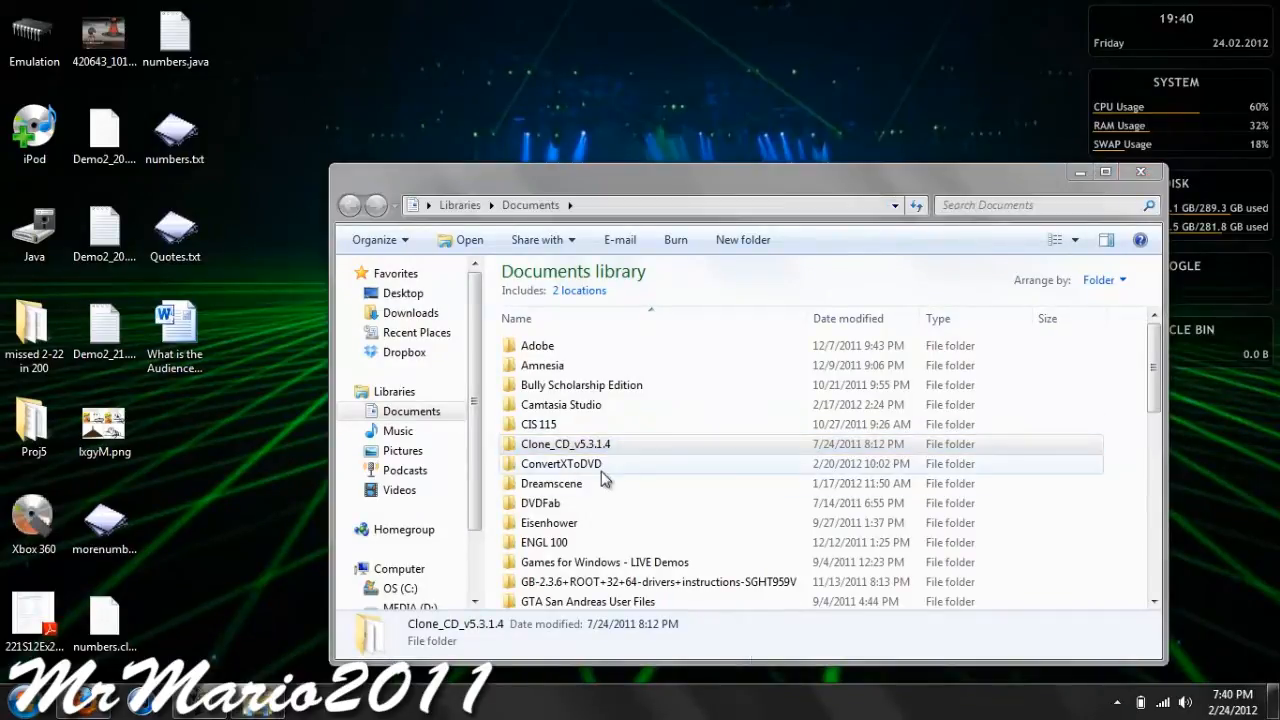
double_click(551, 483)
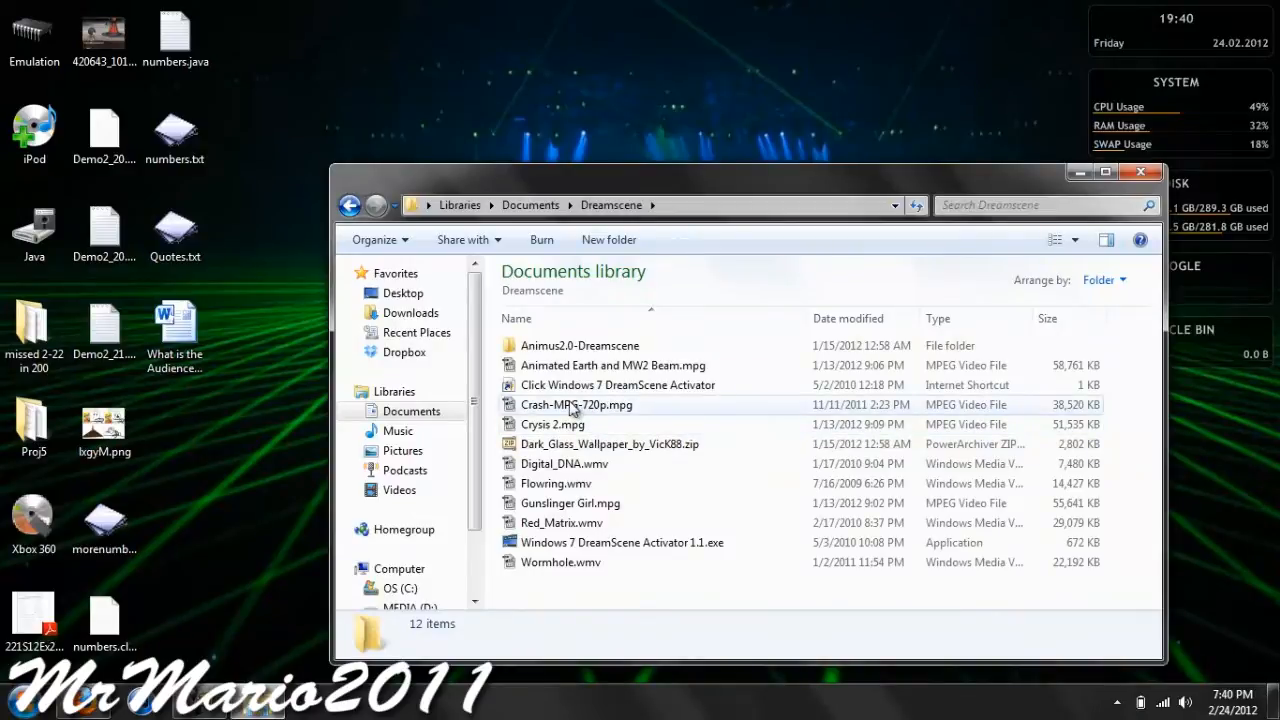
left_click(576, 404)
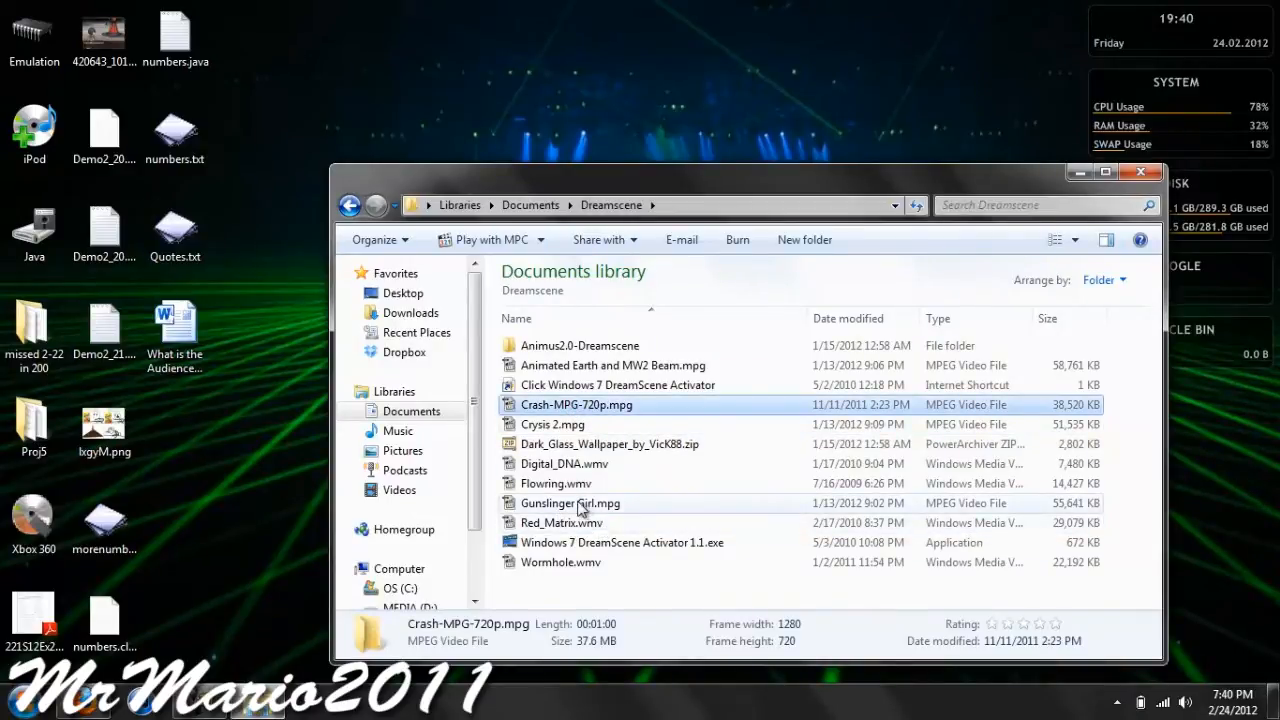
right_click(570, 503)
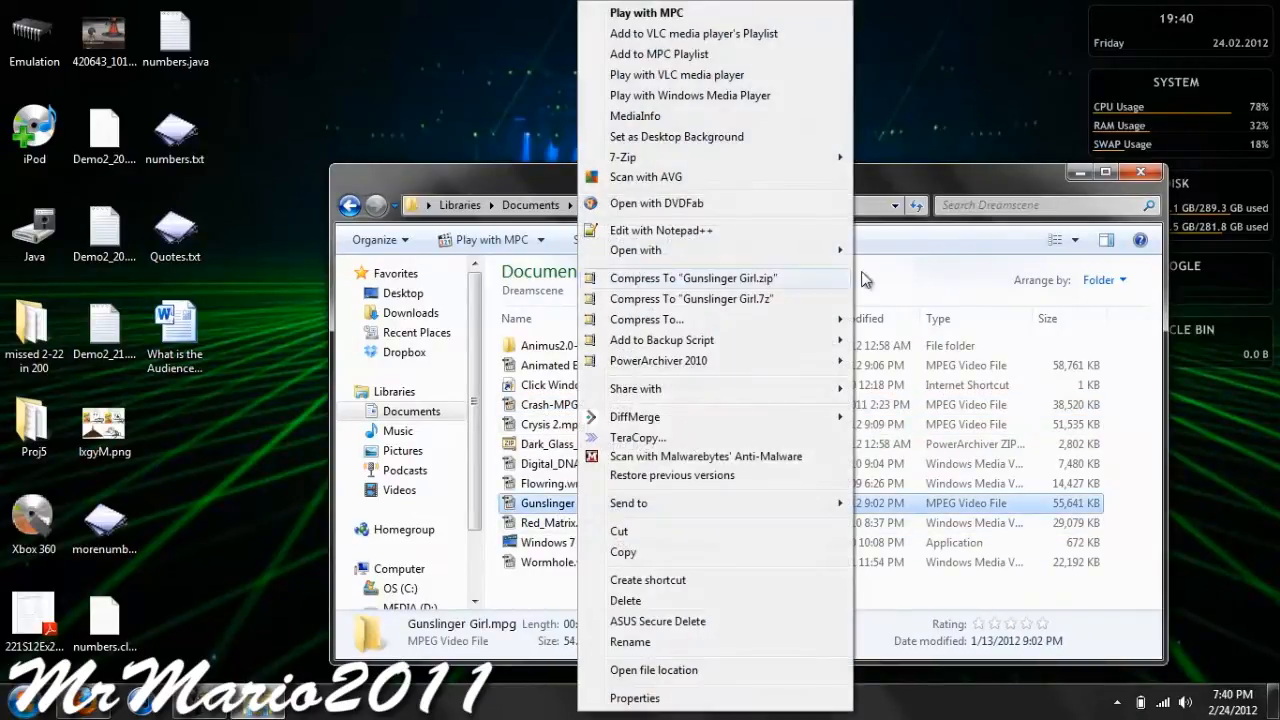
left_click(710, 148)
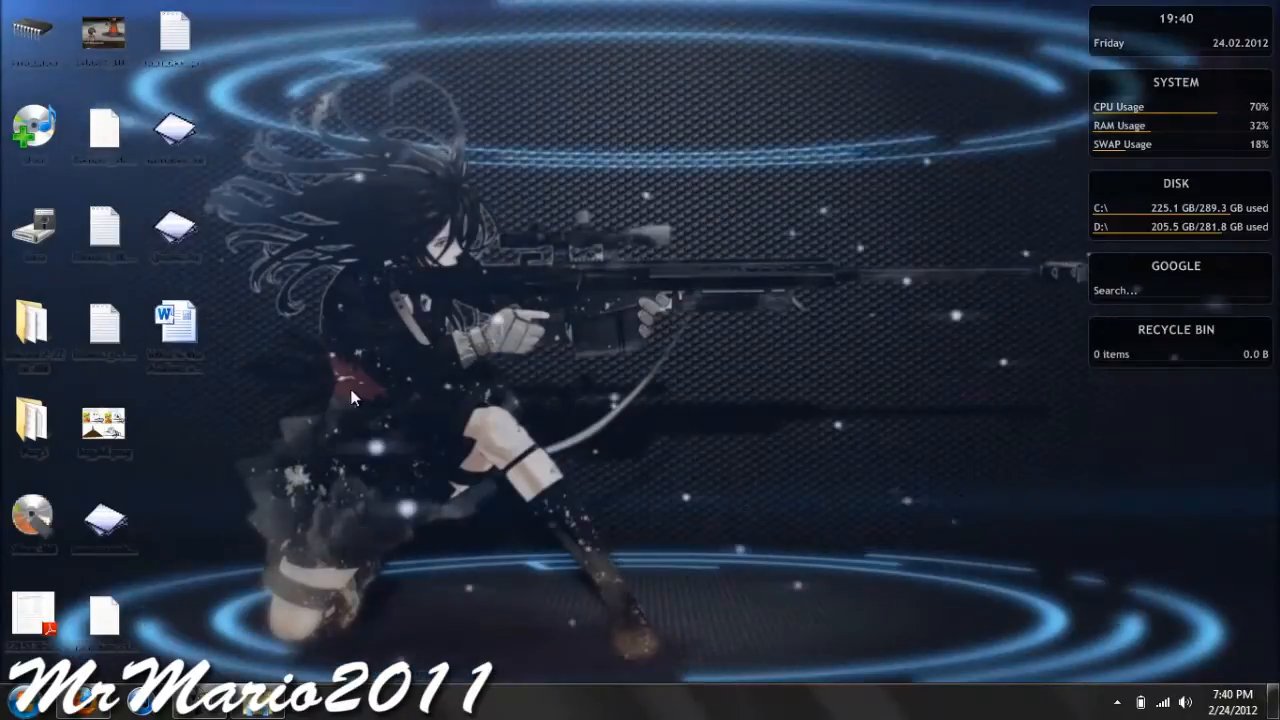
Right-click the desktop, then bring the Dreamscene folder window back to front.
right_click(352, 398)
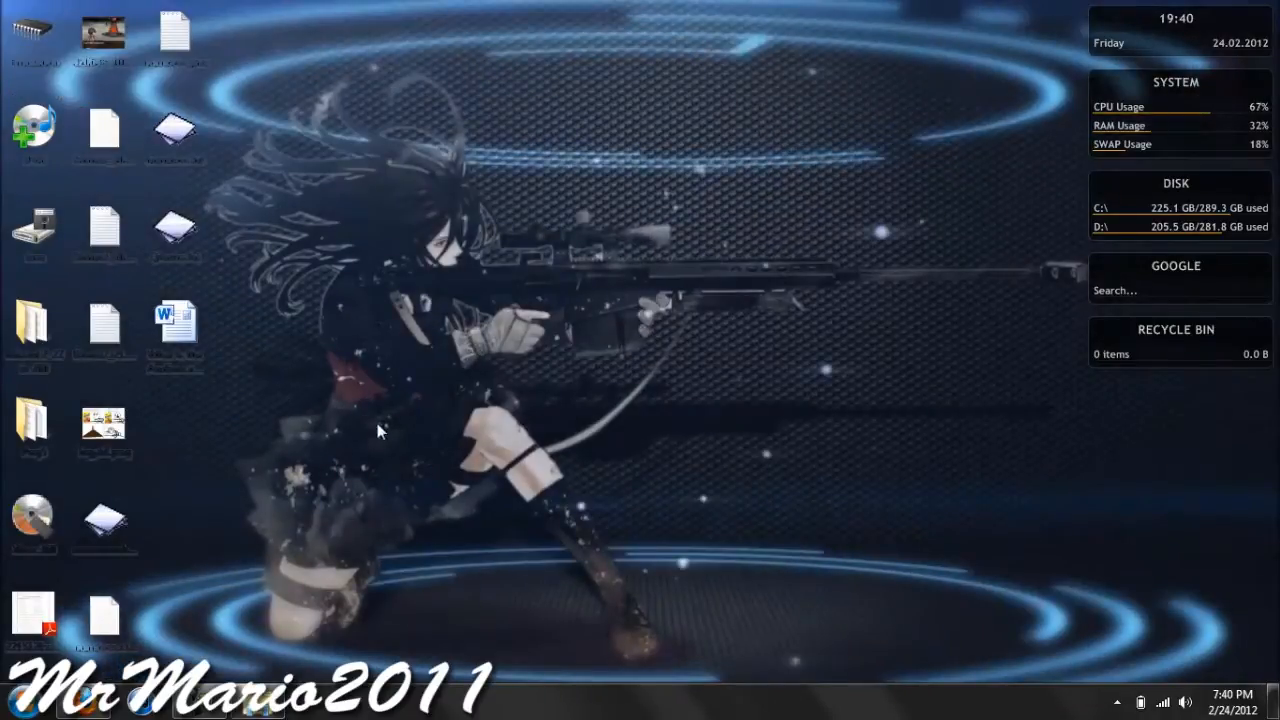
left_click(104, 428)
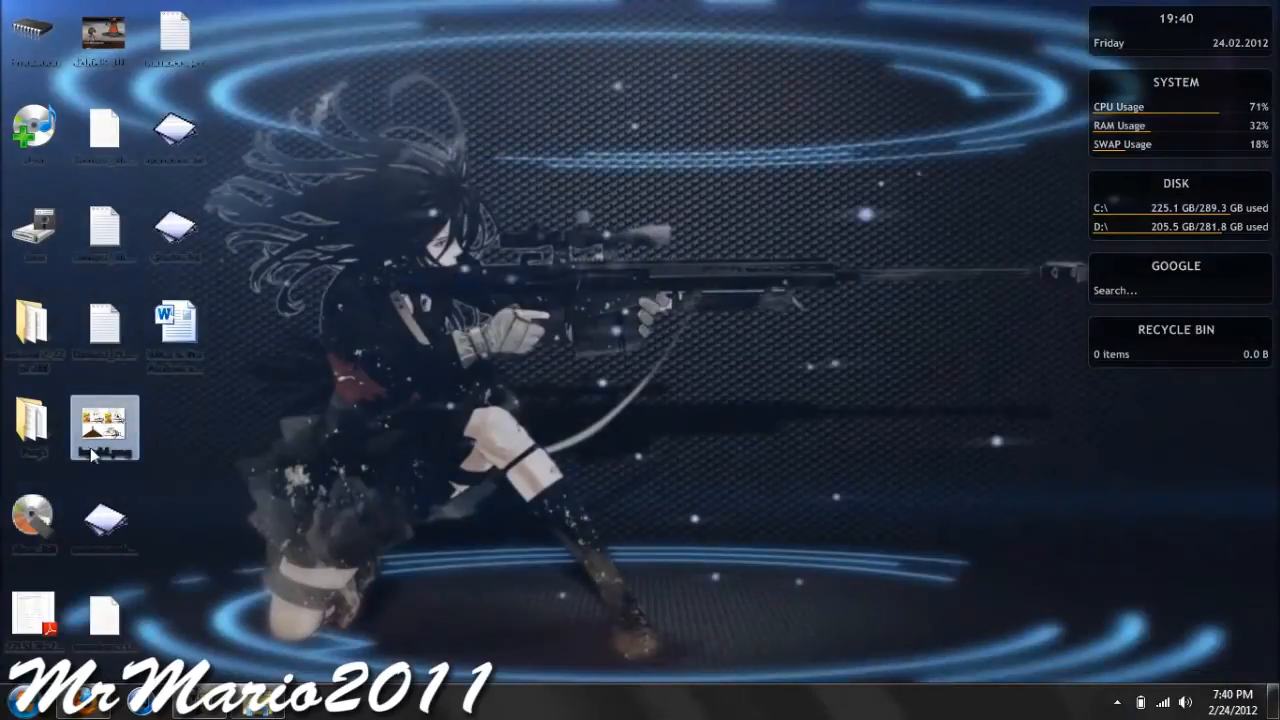
mouse_move(105, 435)
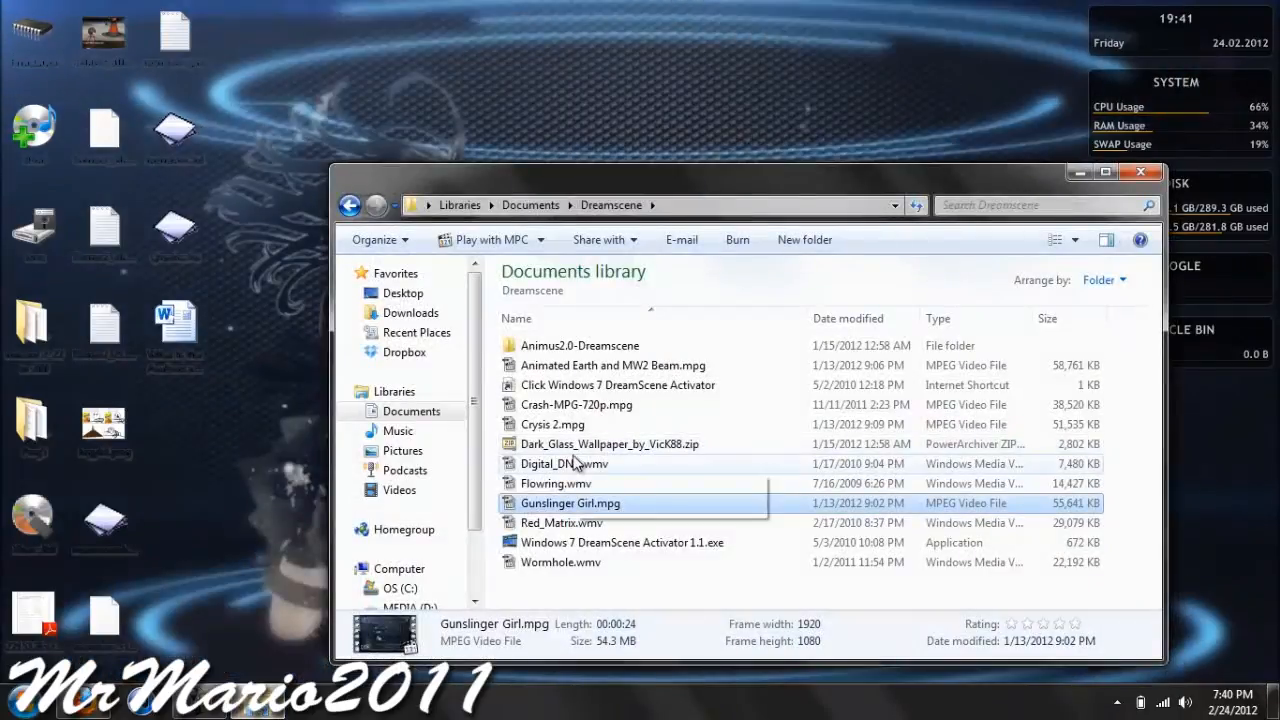
Make Digital_DNA.wmv the animated desktop background and select the activator exe.
left_click(564, 463)
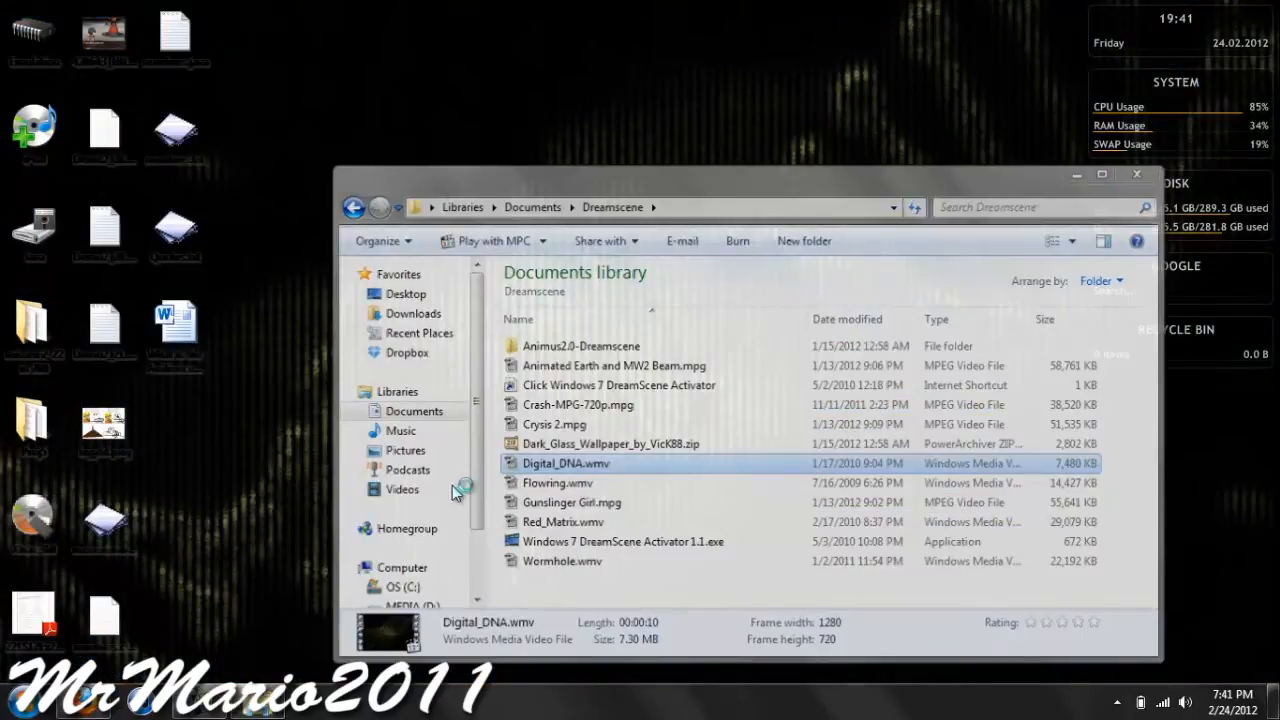
left_click(1137, 174)
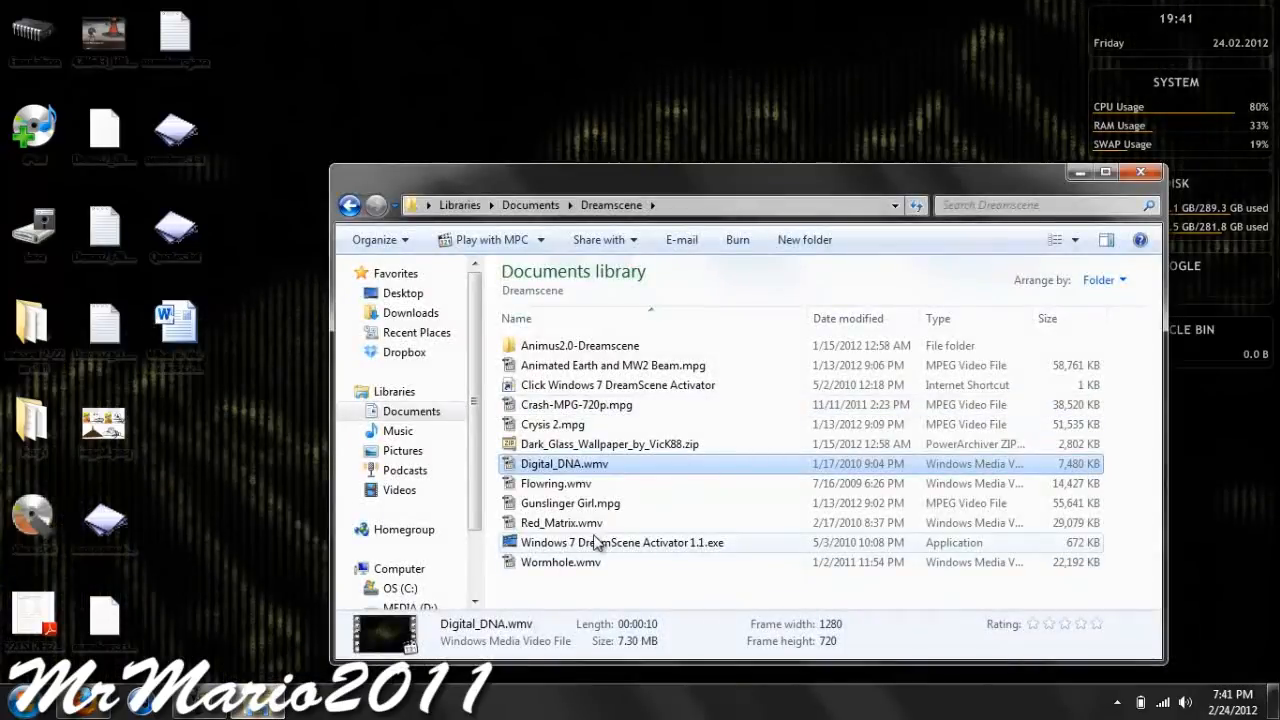
left_click(621, 542)
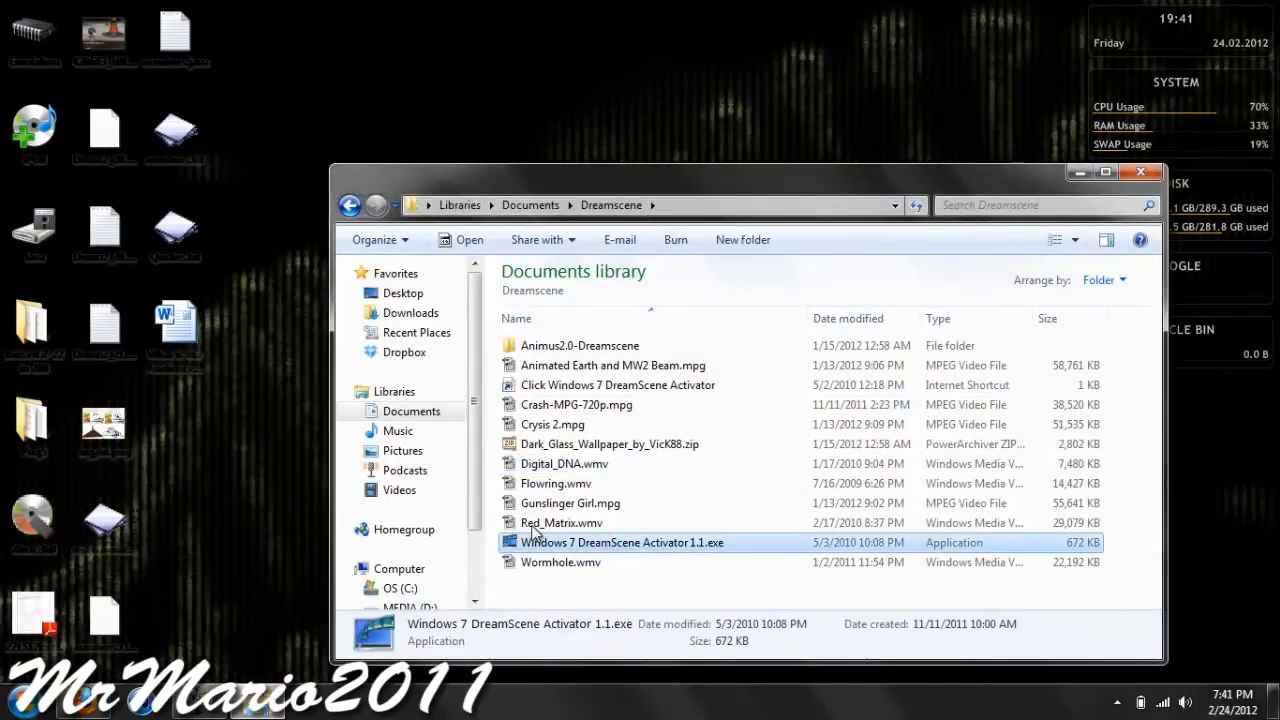
Relaunch Windows 7 DreamScene Activator 1.1.exe from the Dreamscene folder.
double_click(622, 542)
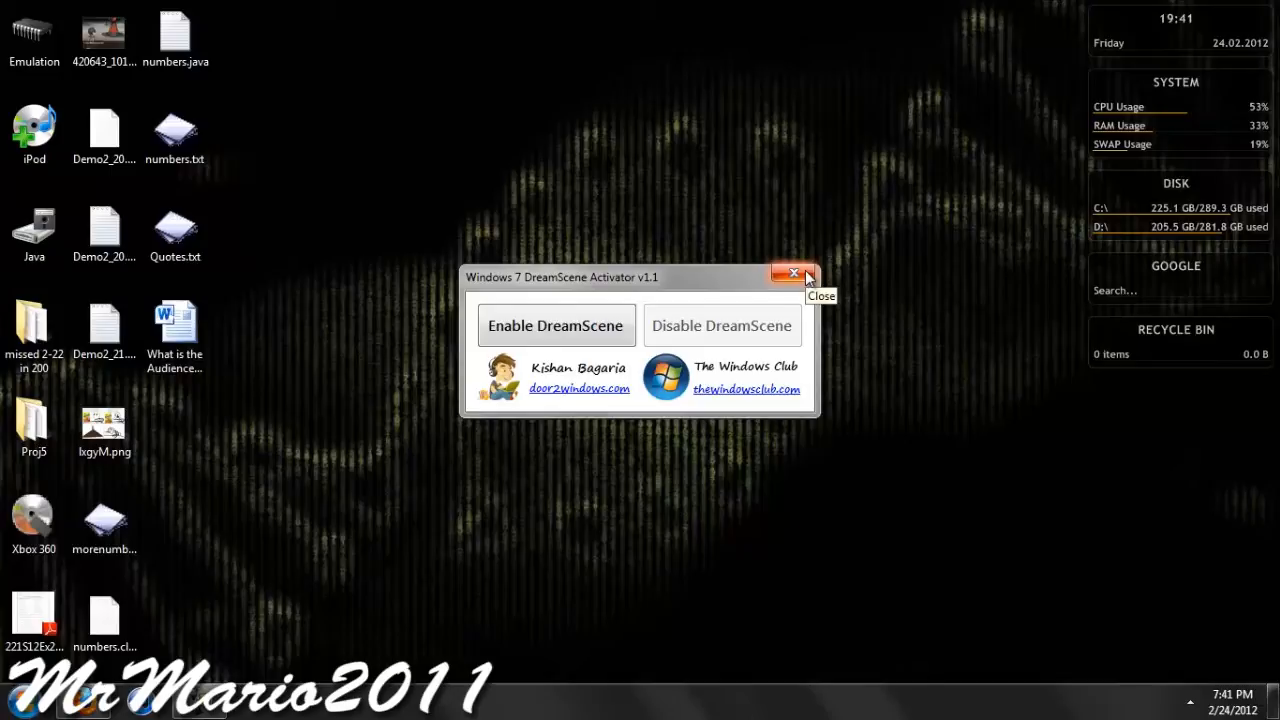
mouse_move(703, 351)
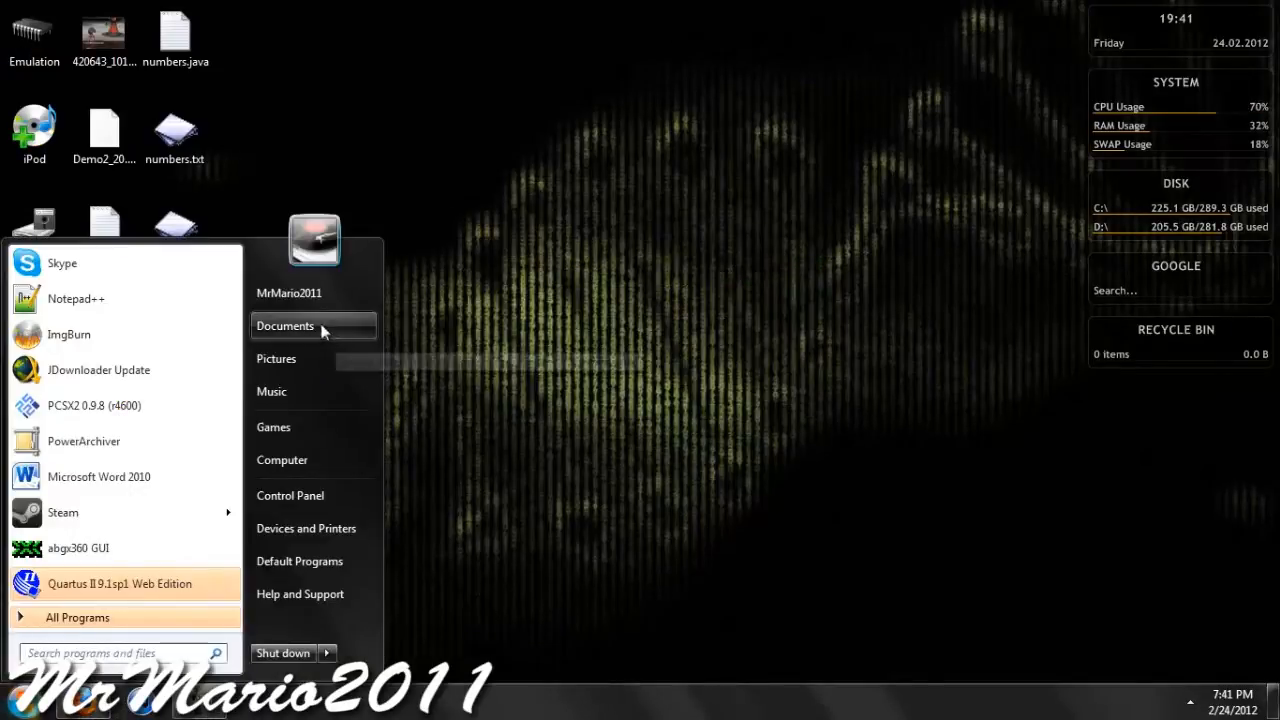
Set Animated Earth and MW2 Beam.mpg as the desktop background and close Explorer.
left_click(285, 325)
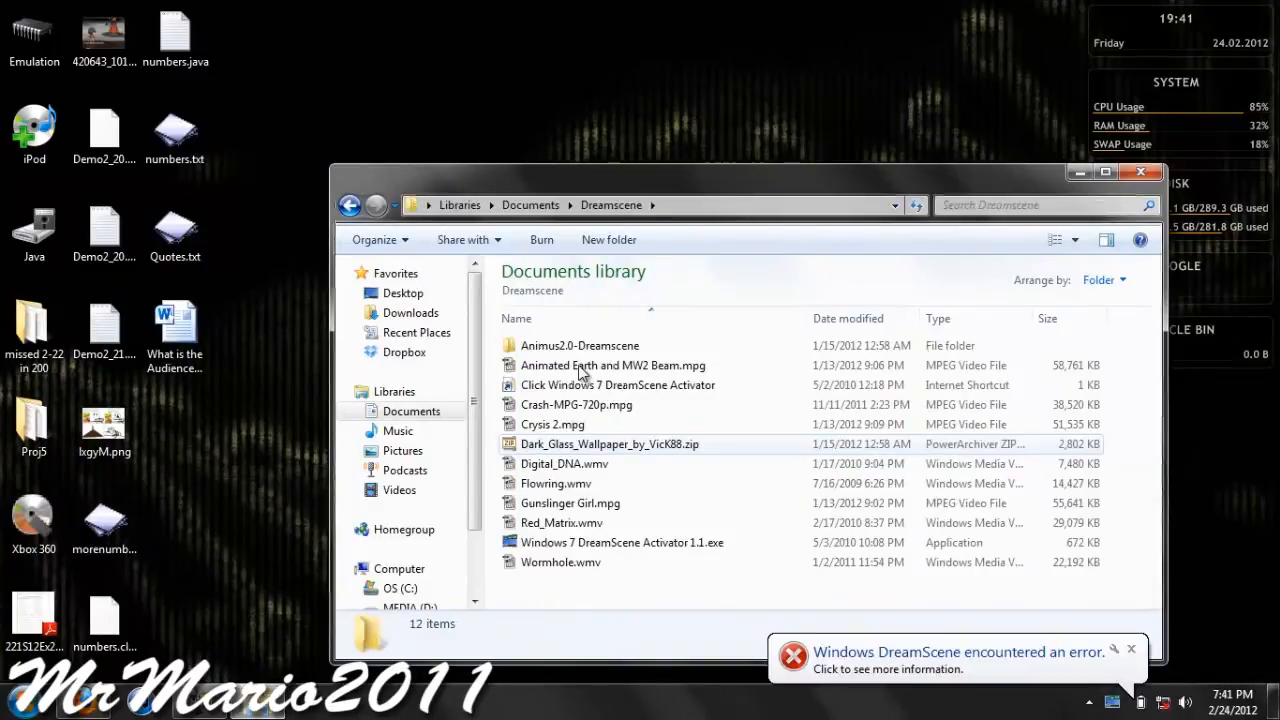
right_click(613, 365)
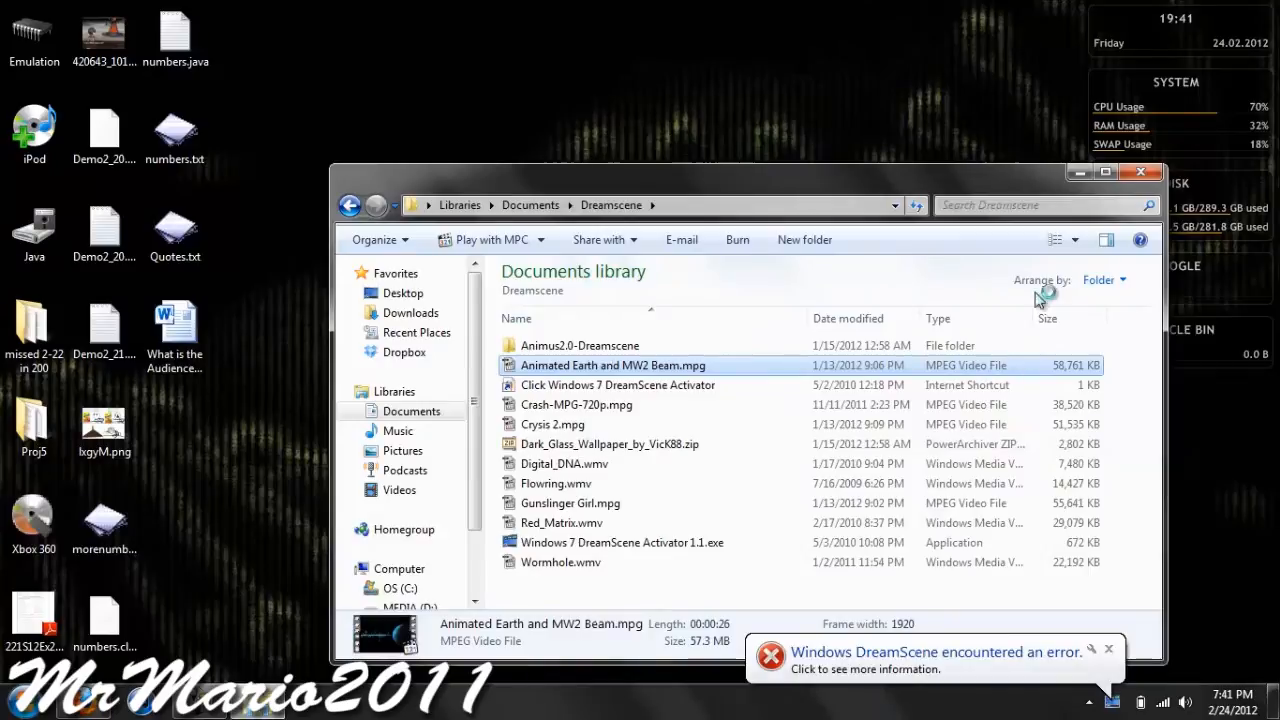
mouse_move(1140, 173)
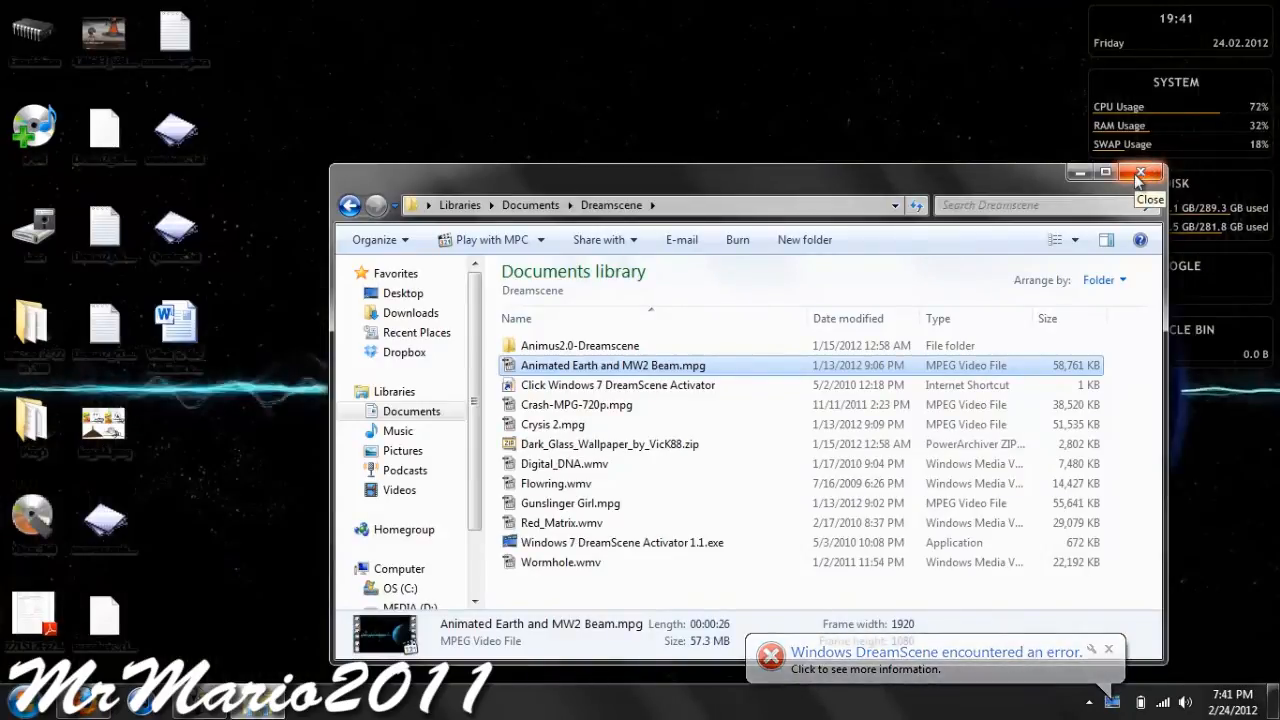
left_click(1141, 173)
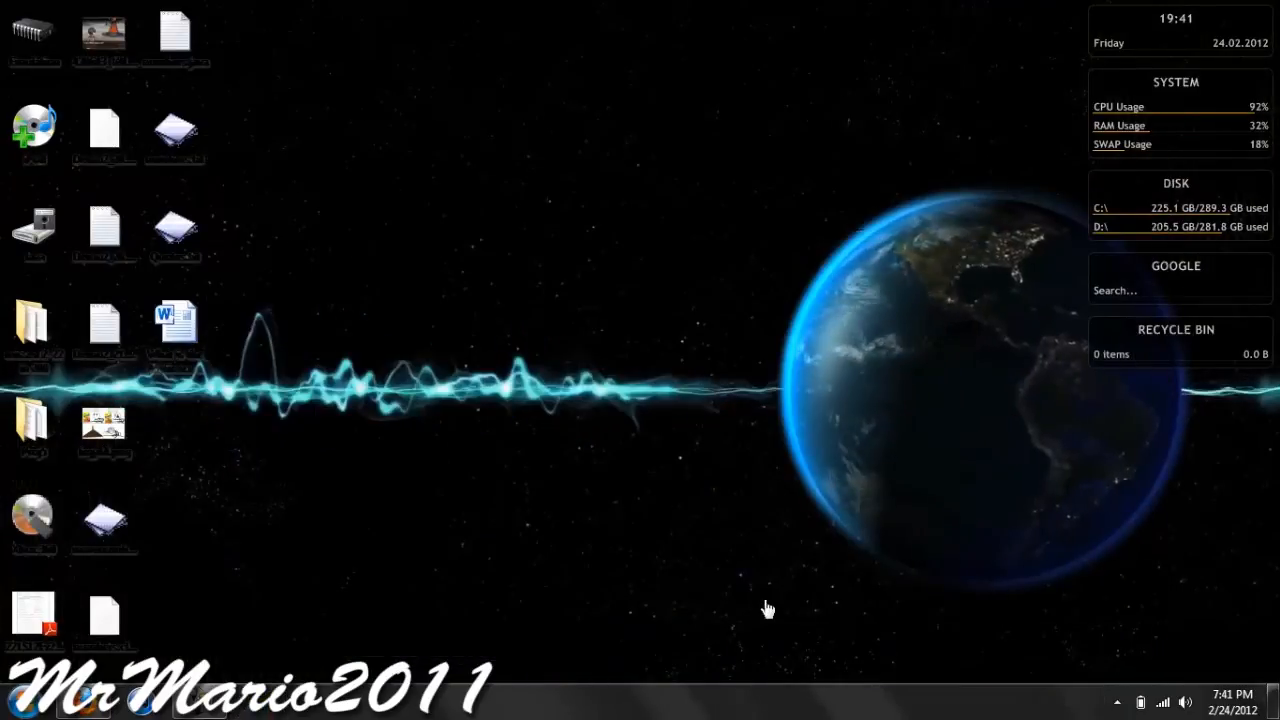
mouse_move(660, 442)
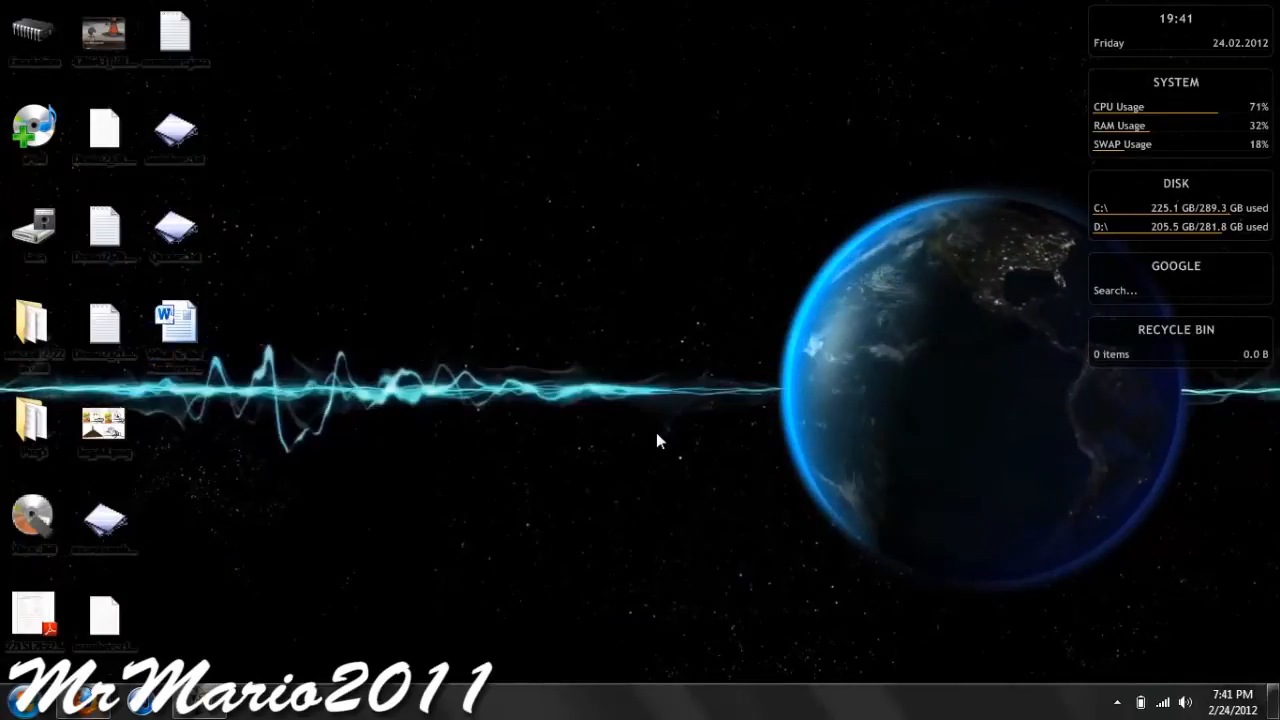